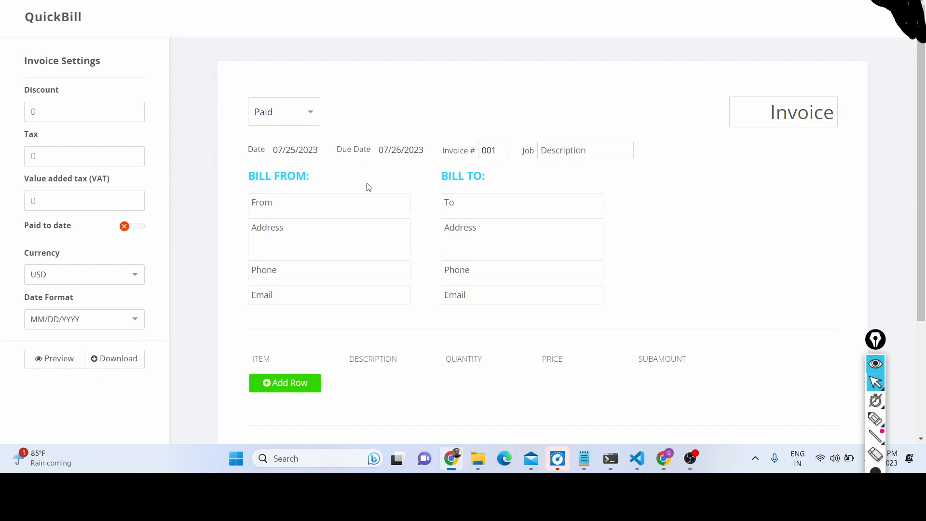
mouse_move(2, 20)
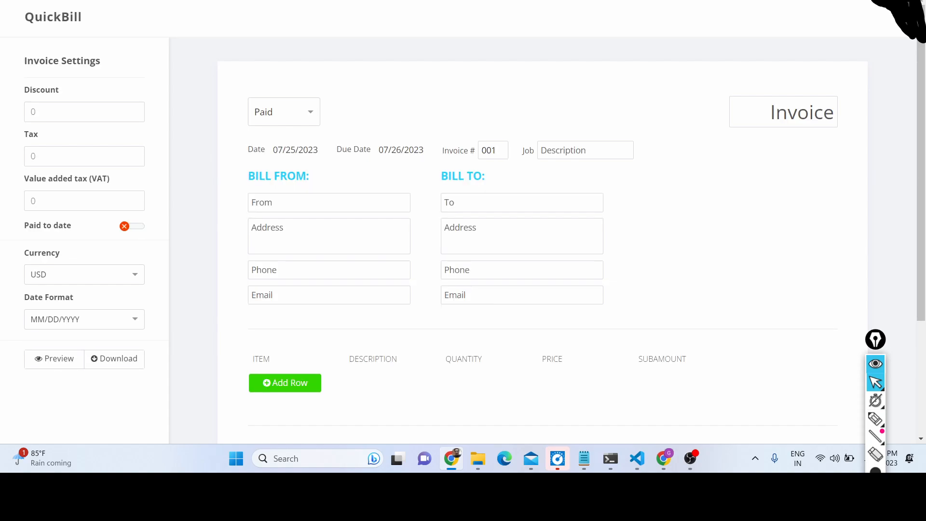
mouse_move(173, 171)
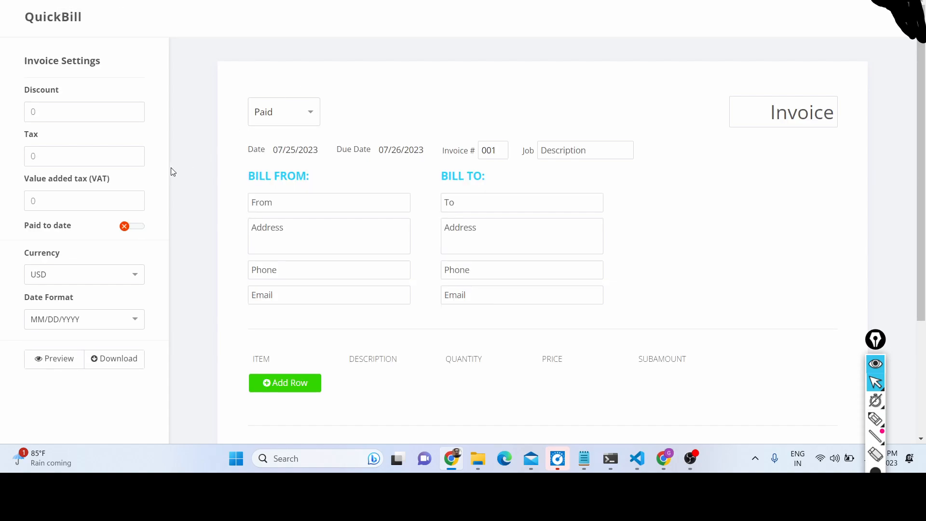
Step: Set the invoice discount to 45, tax to 3 and VAT to 12
click(283, 112)
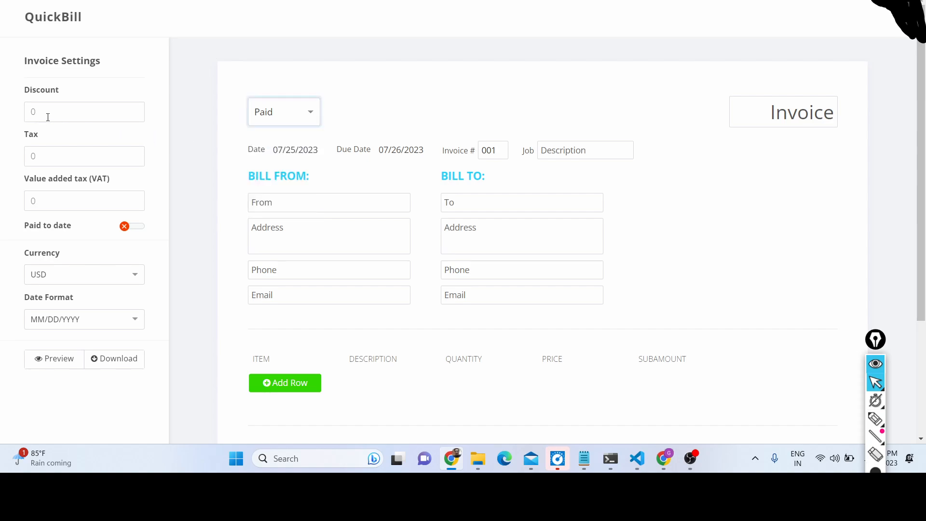
click(84, 112)
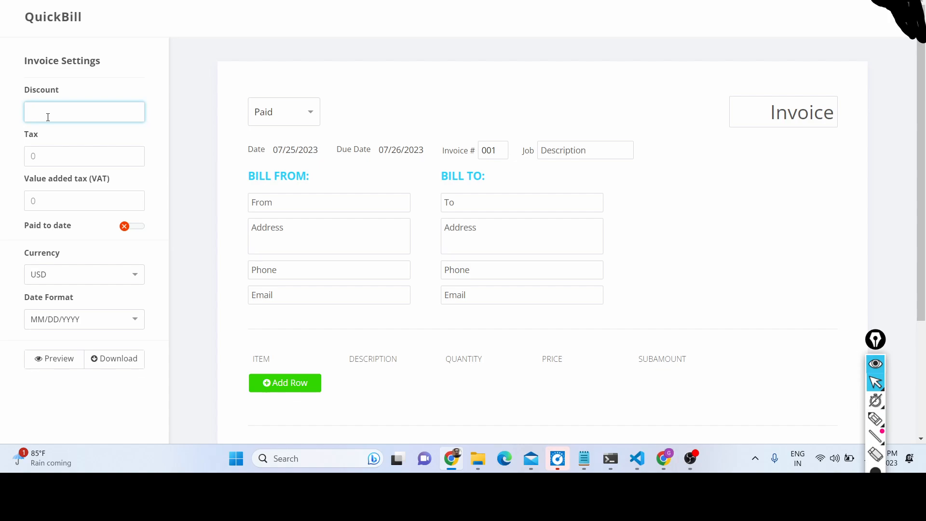
text(3)
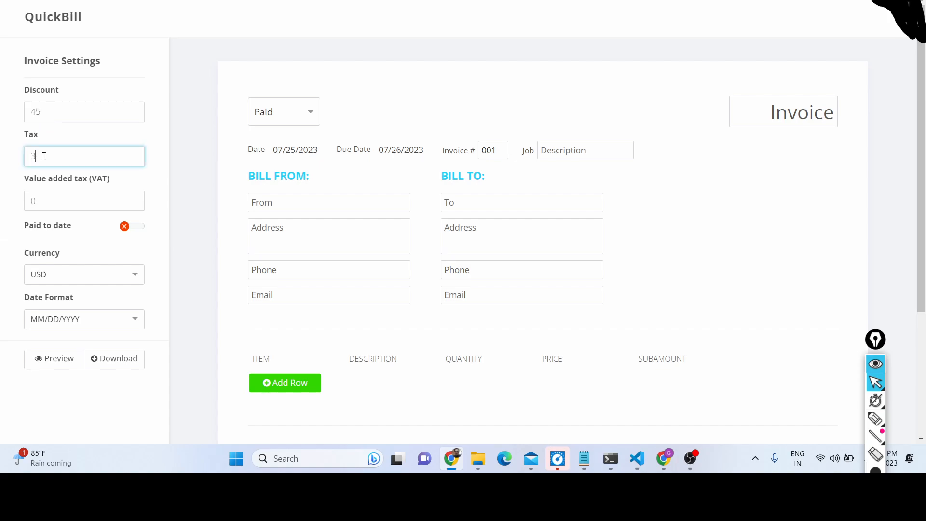
text(12)
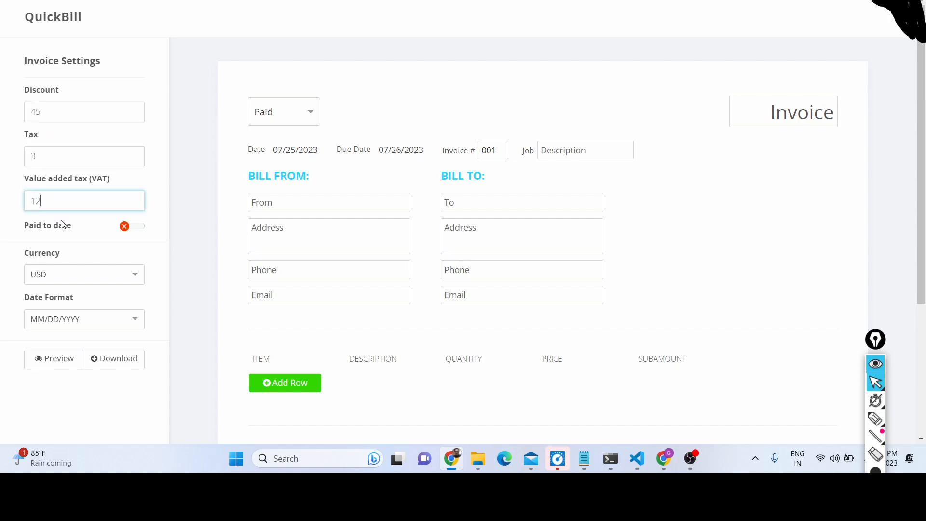
Step: Turn on Paid to date, keep USD currency and choose the YYYY/MM/DD date format
click(132, 225)
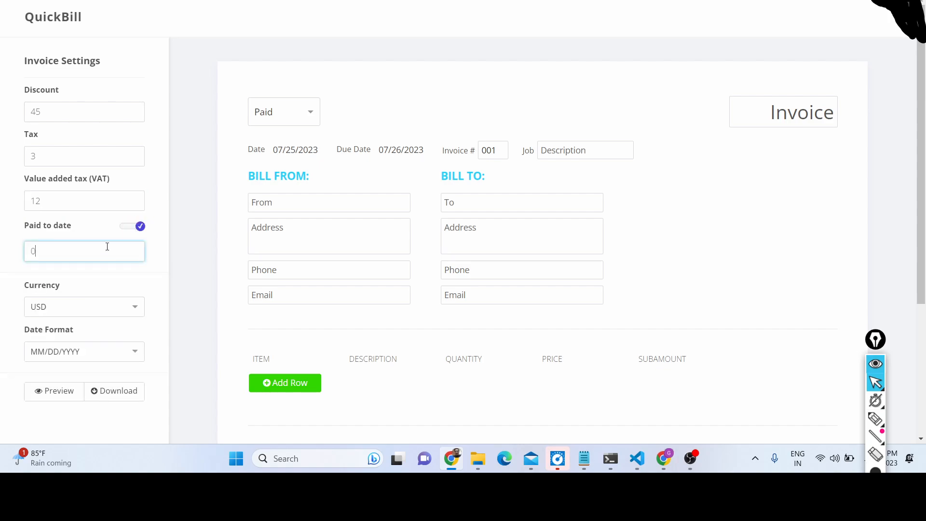
click(84, 273)
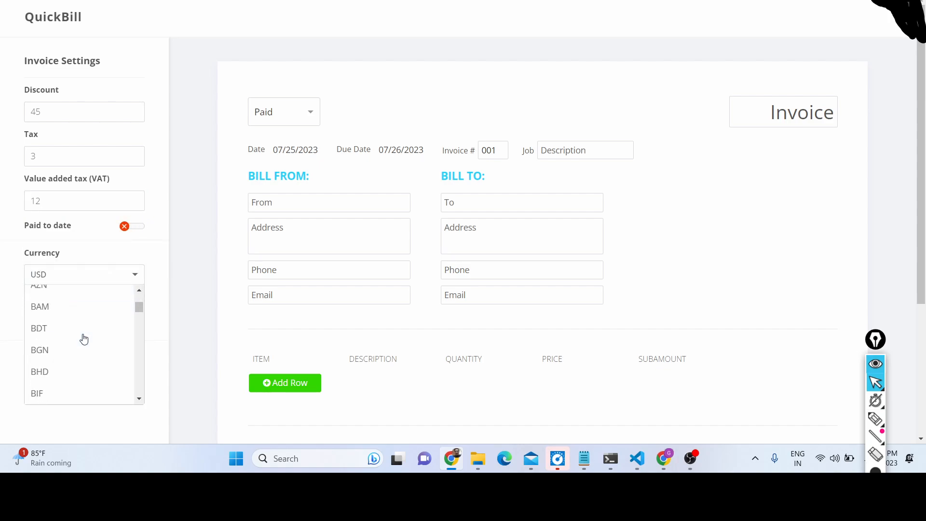
scroll(down, 3)
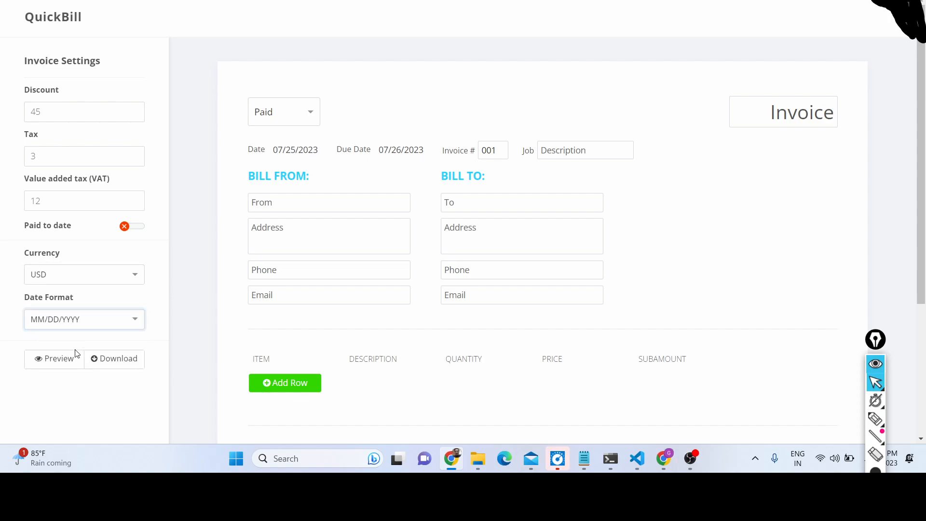
mouse_move(114, 324)
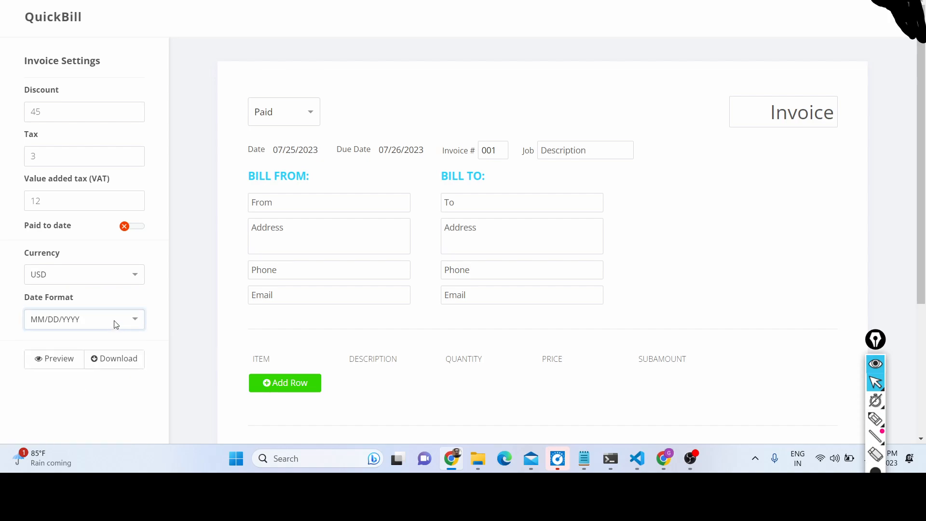
click(83, 319)
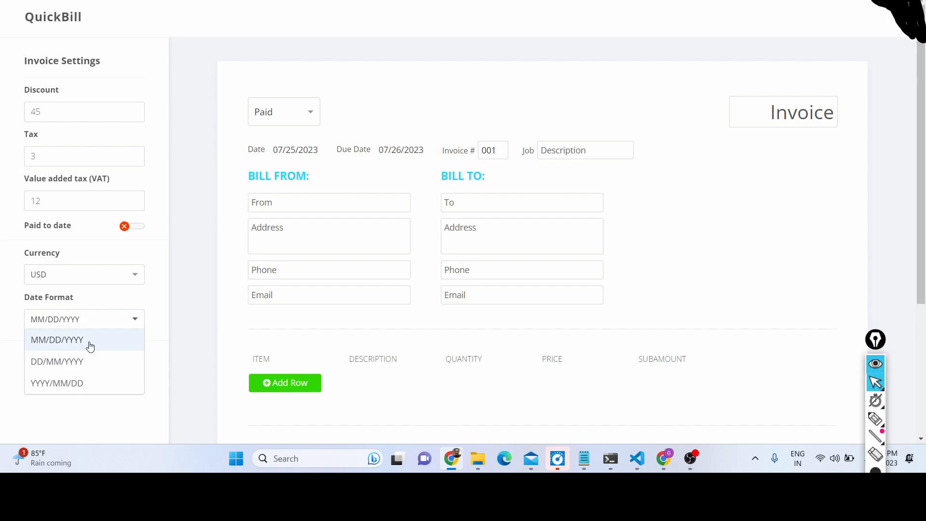
click(57, 383)
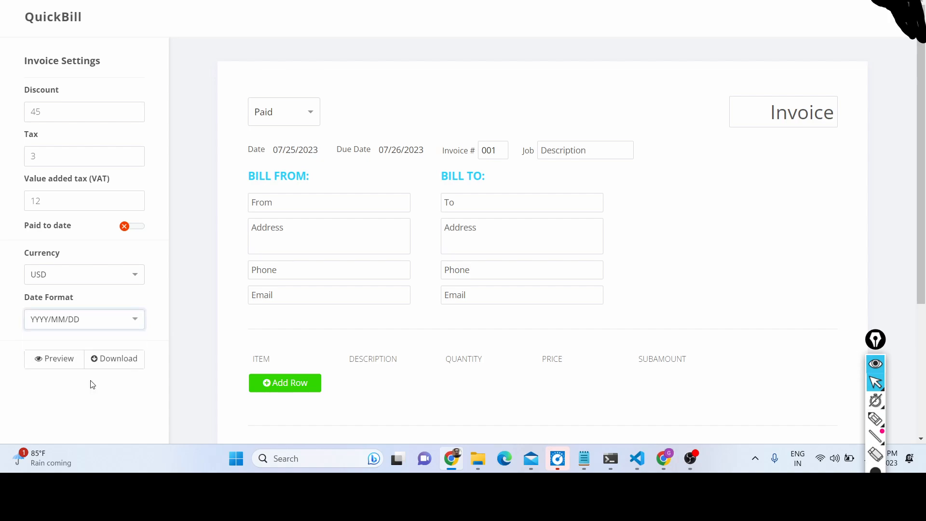
Step: Start the Bill From name, removing a mistyped 45 and entering geekygautam
click(328, 202)
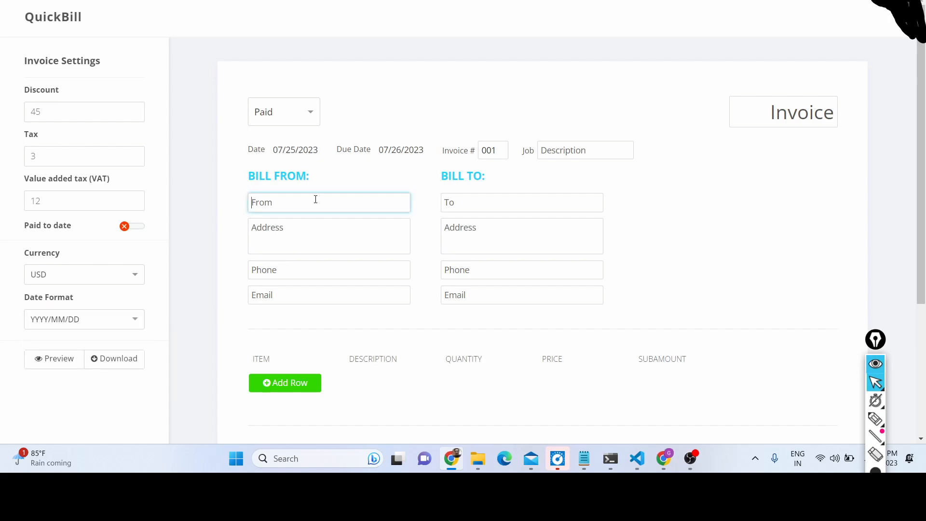
text(45)
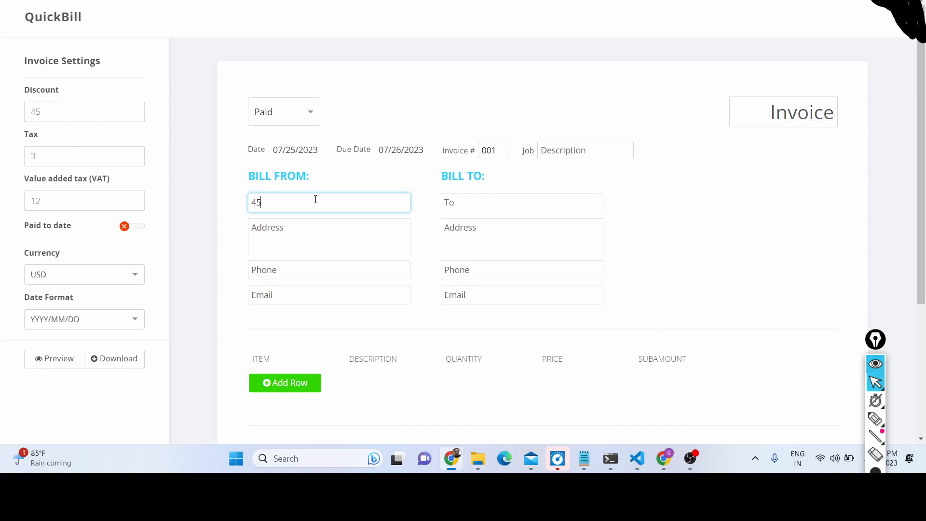
double_click(256, 202)
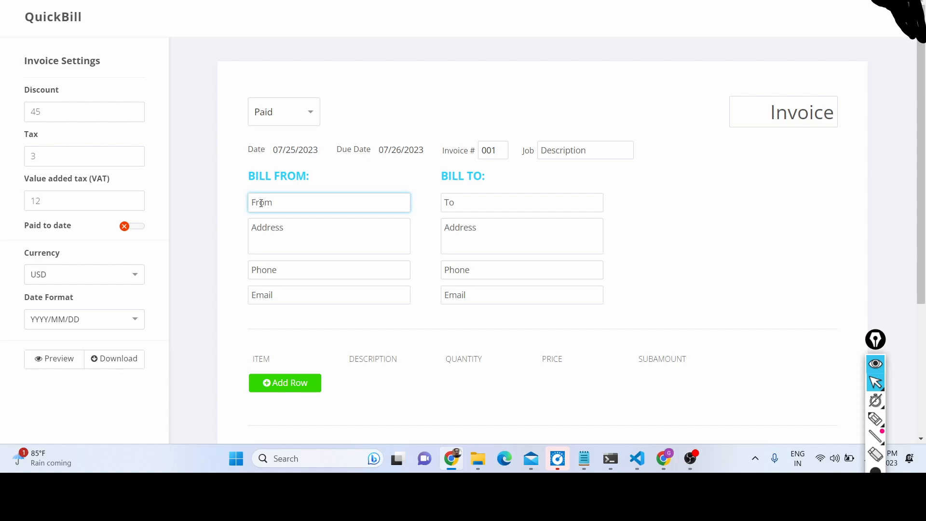
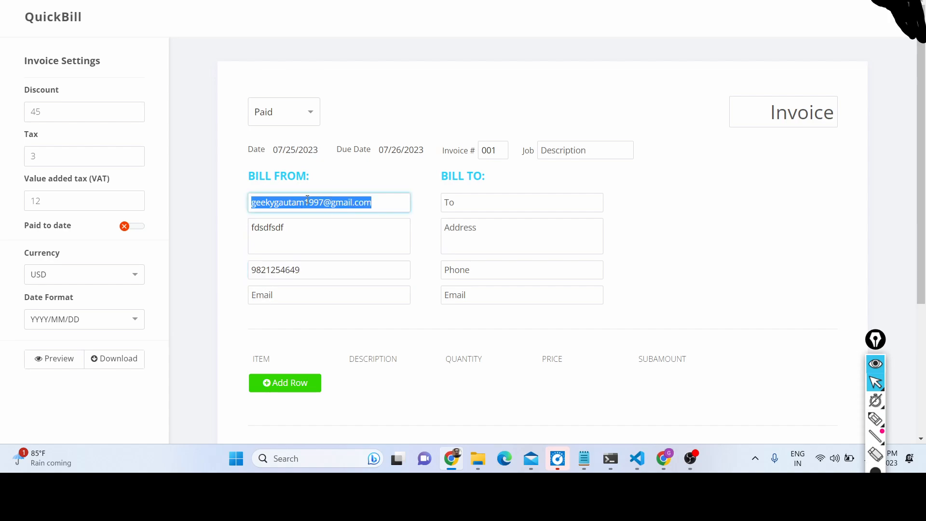
right_click(328, 295)
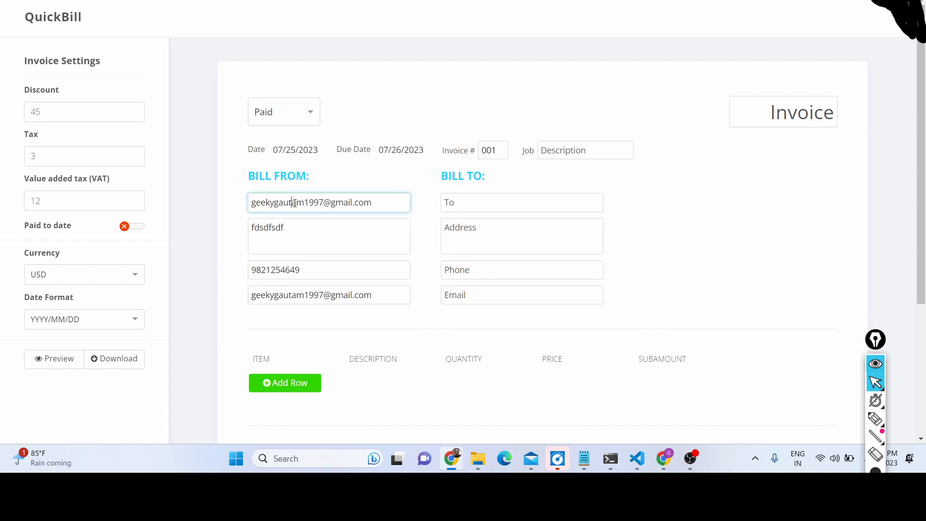
text(Coding Shifts)
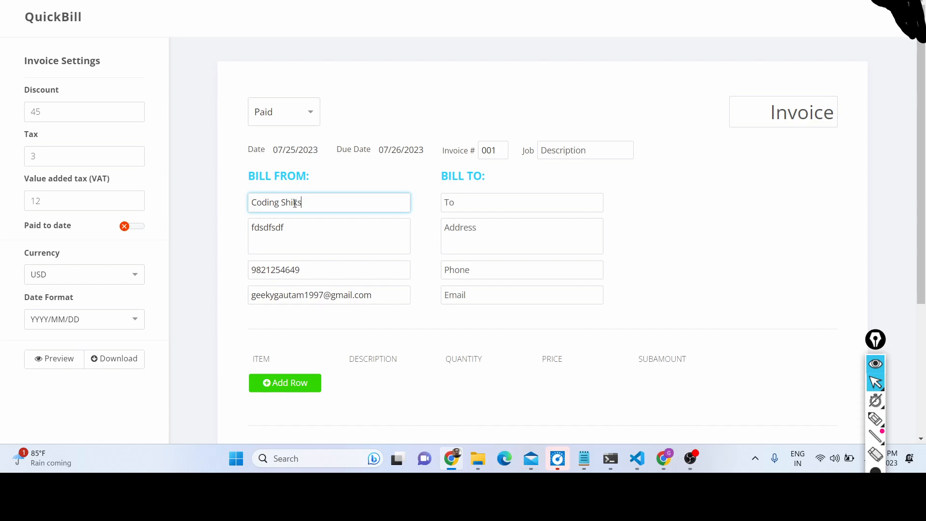
Step: Set the due date to 07/31/2023, invoice number 4 and a job description
click(296, 150)
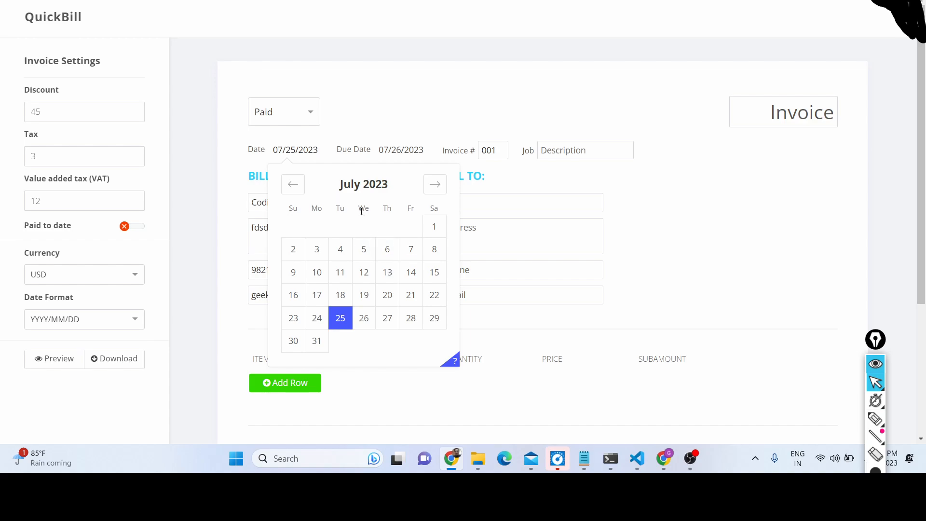
mouse_move(336, 326)
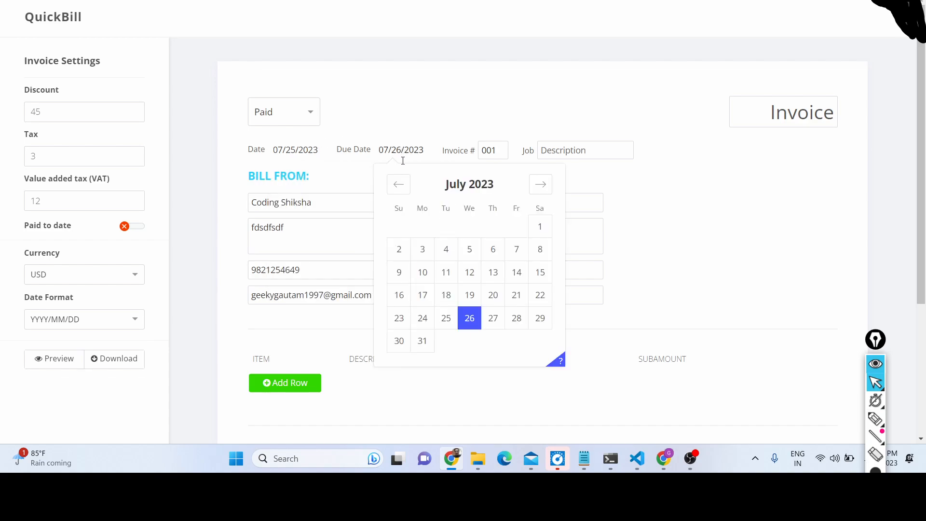
mouse_move(469, 318)
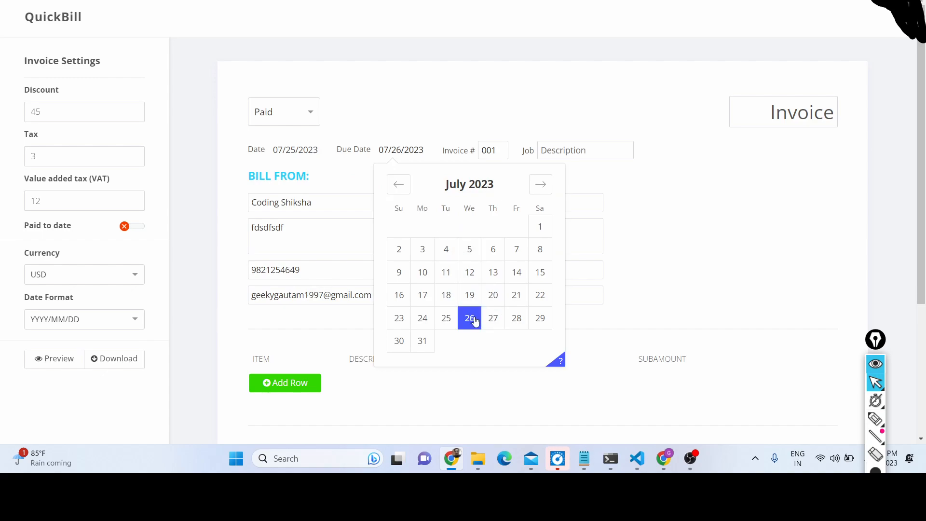
click(422, 341)
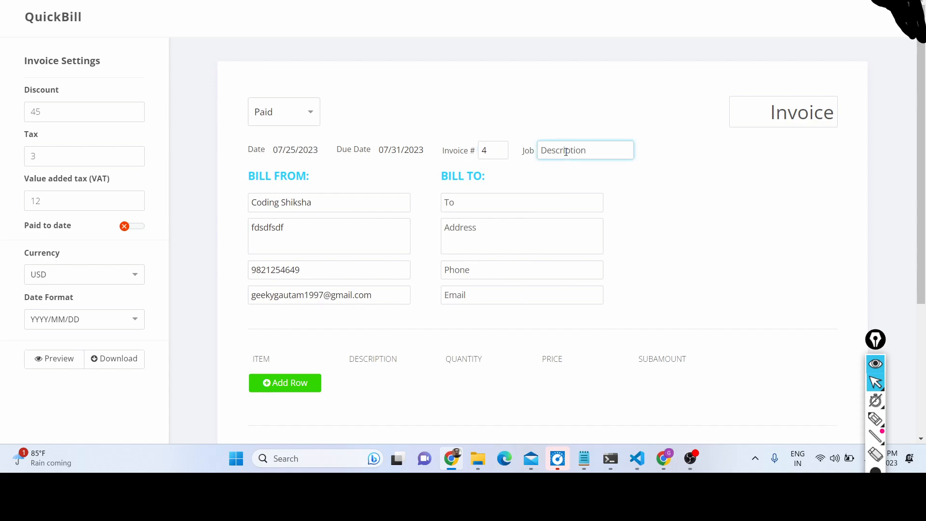
text(dfdsfgdfsdfs)
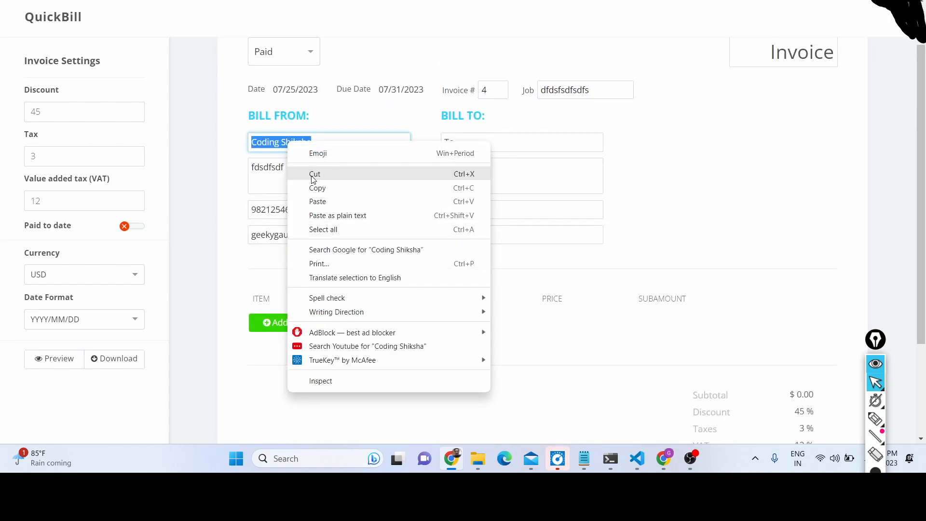
right_click(521, 142)
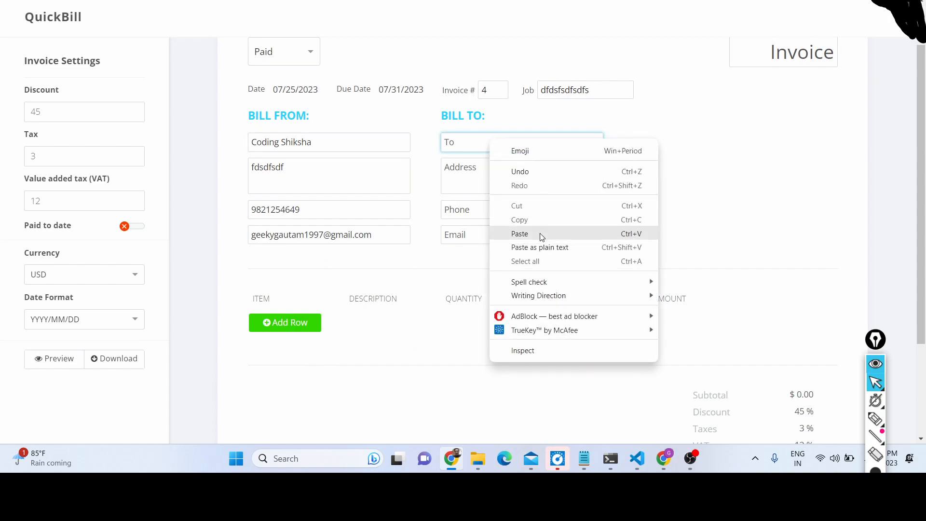
click(519, 233)
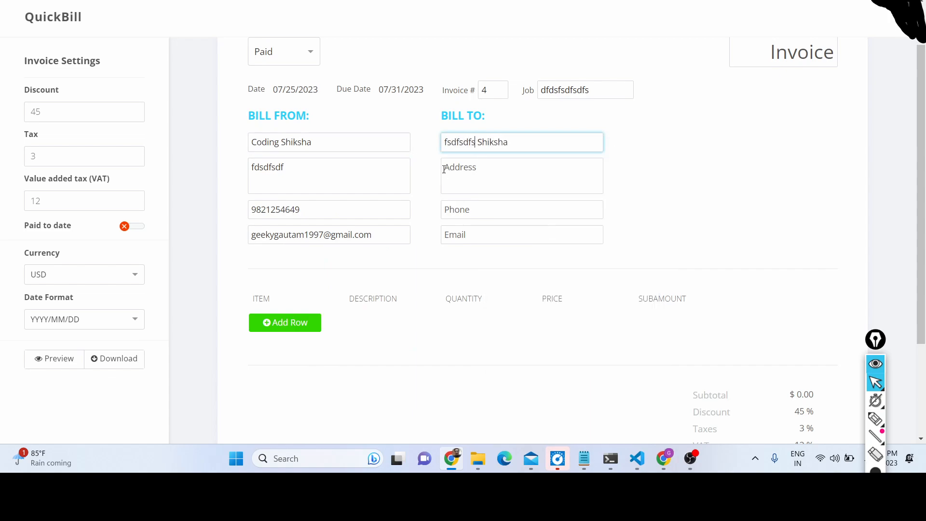
text(r56)
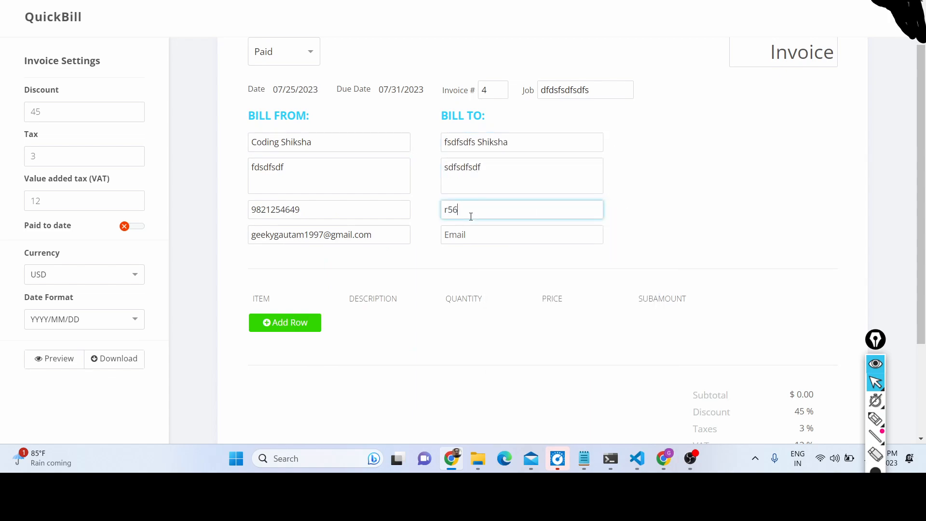
text(sdfdsfdsf@)
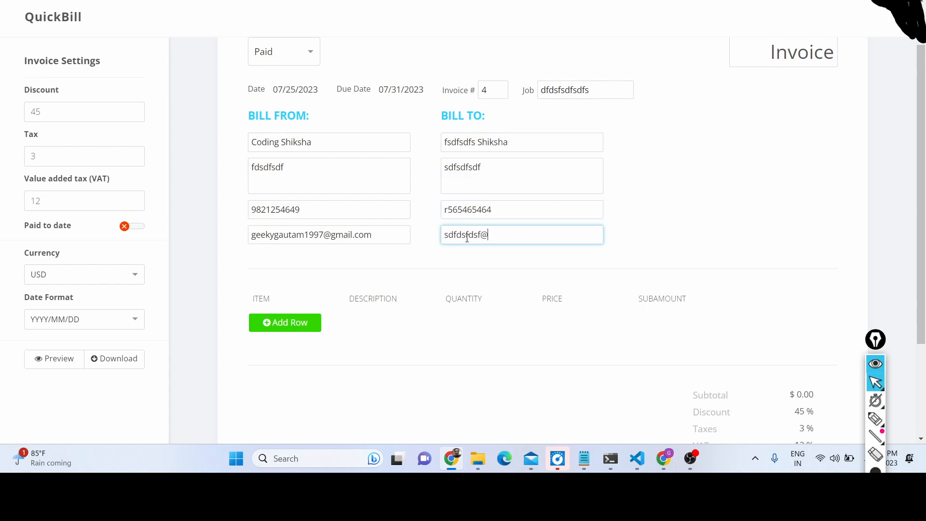
text(gmail.com)
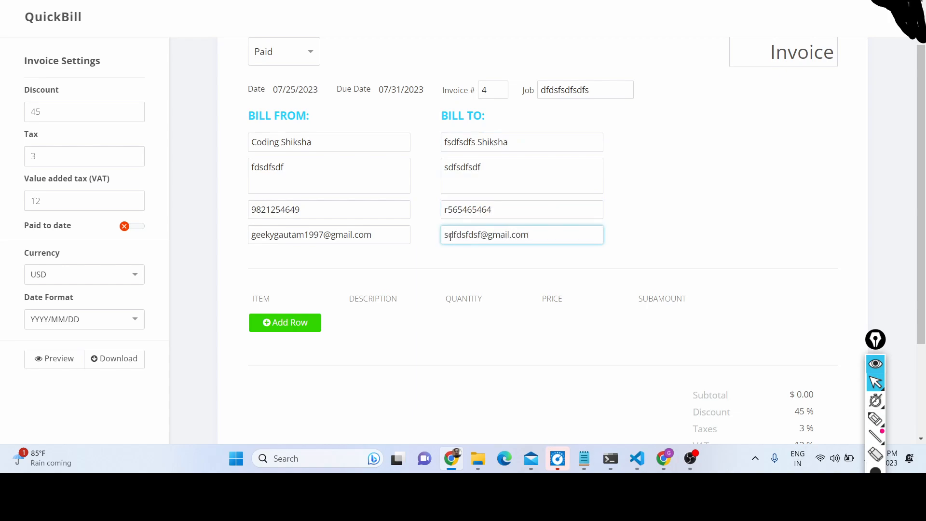
scroll(down, 3)
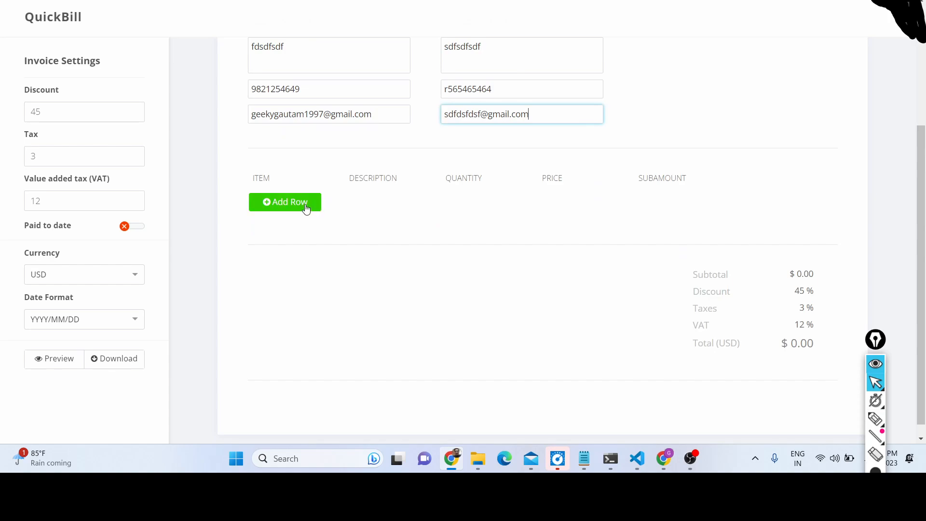
Step: Add item rows 4 at 5 and 5 at 7 for a $38.50 total and download the PDF
click(285, 201)
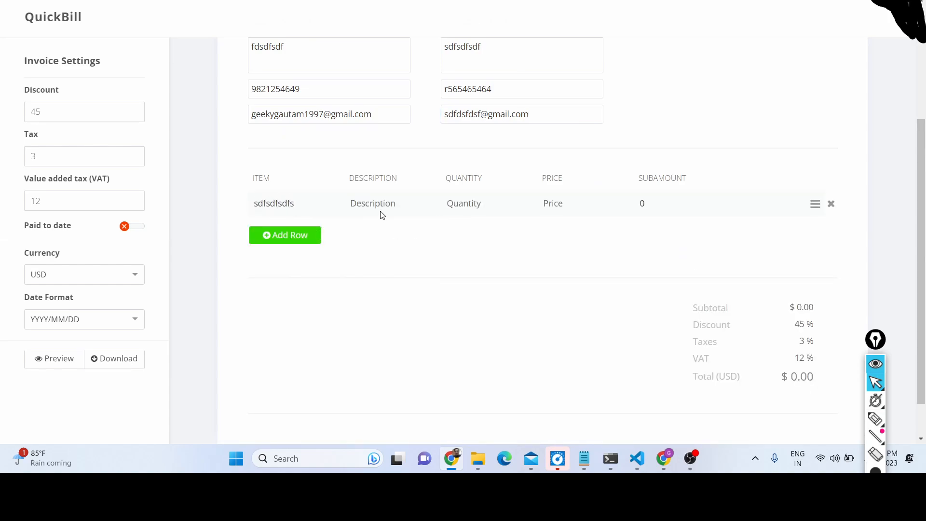
text(4)
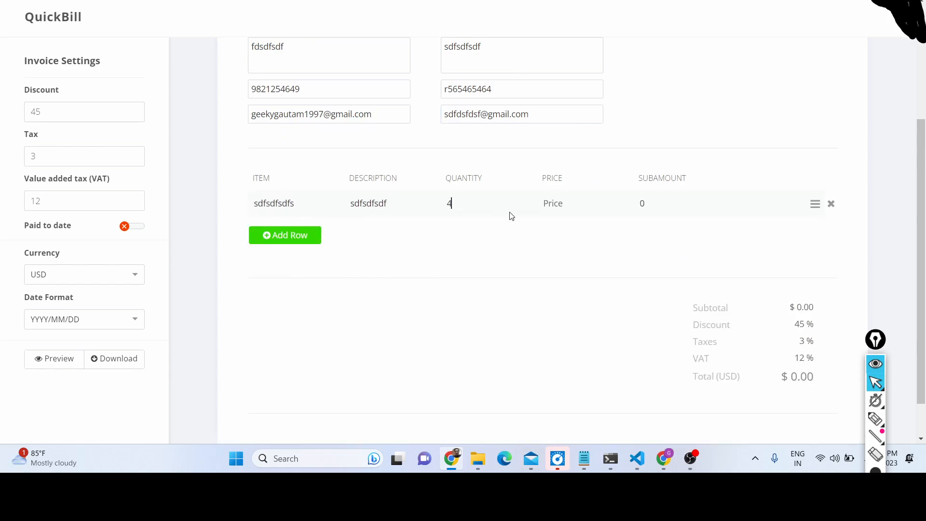
text(5)
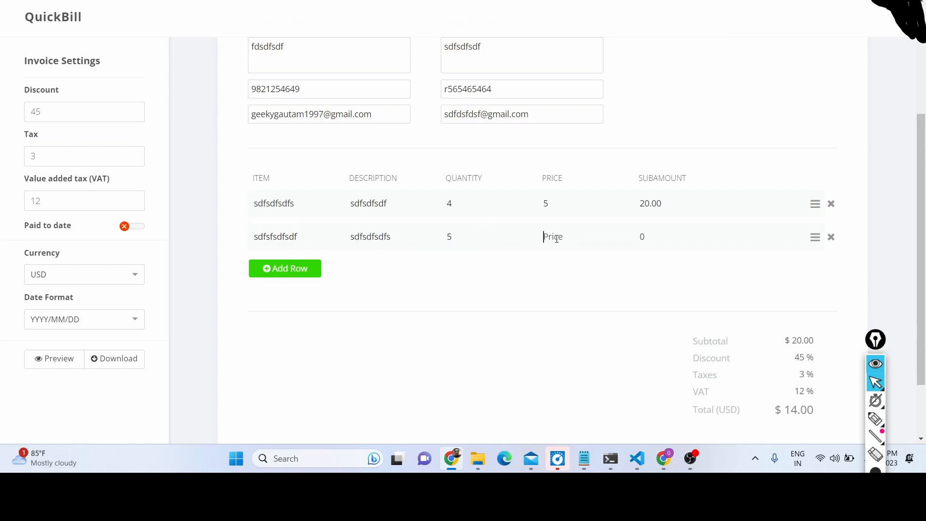
text(7)
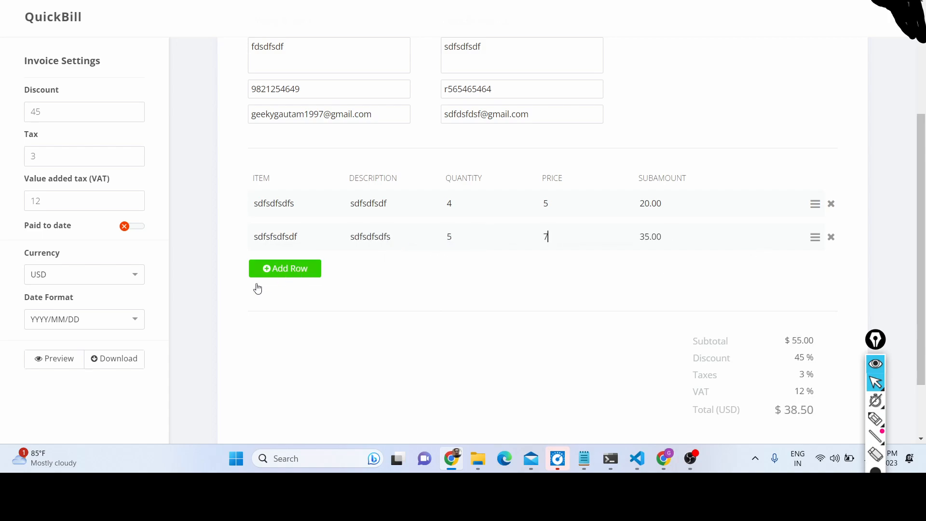
click(54, 359)
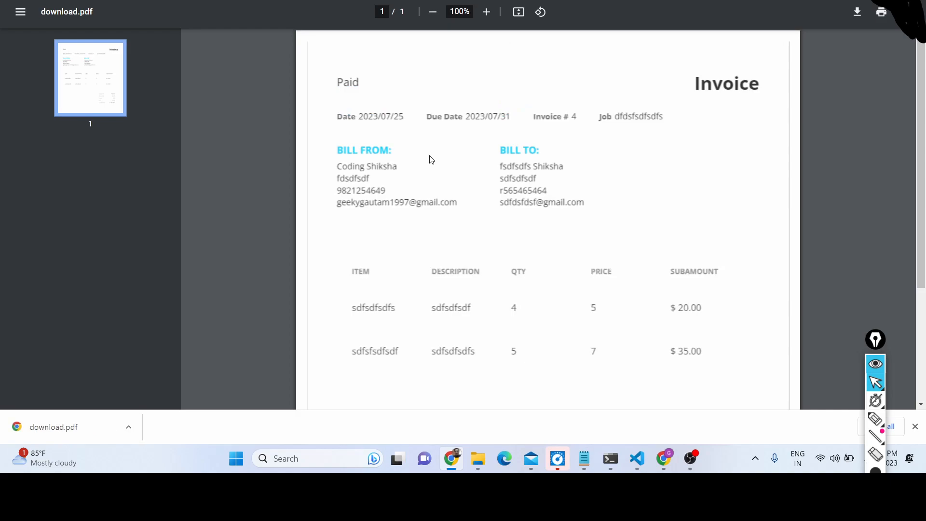
Step: Scroll through download.pdf to check both item rows and the $55.00 subtotal
scroll(down, 3)
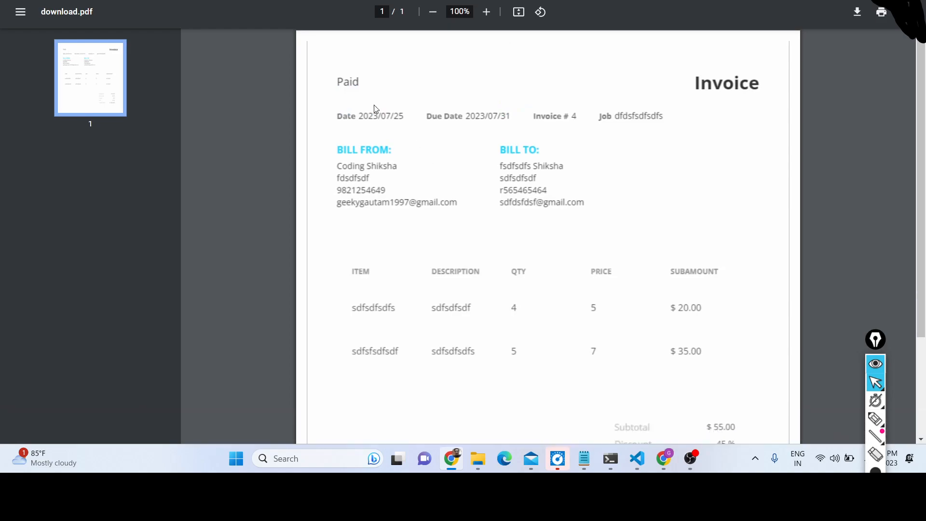
scroll(down, 3)
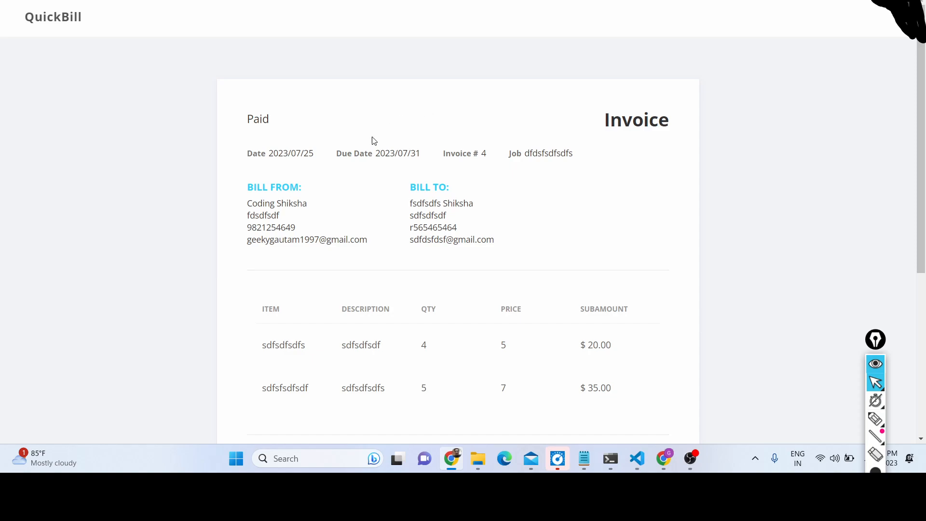
Step: Scroll the invoice preview showing subamounts $20.00 and $35.00
scroll(down, 3)
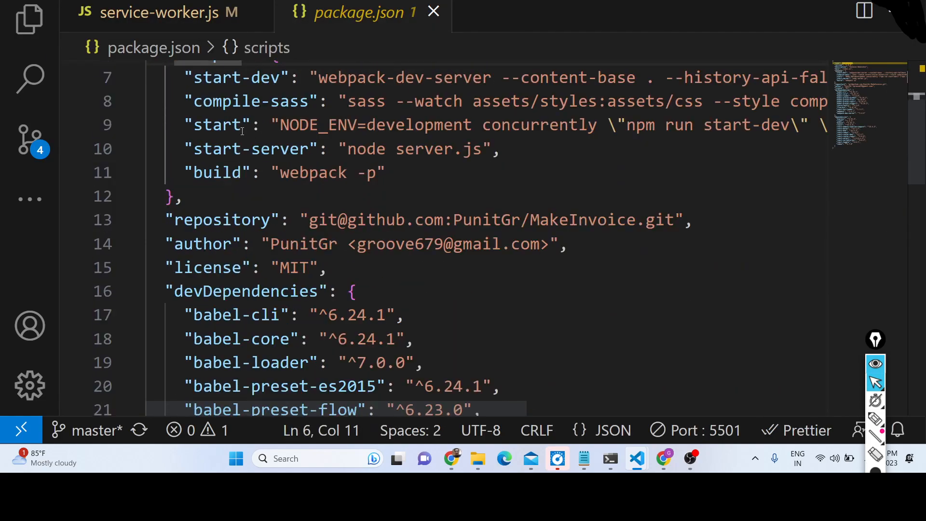
scroll(down, 3)
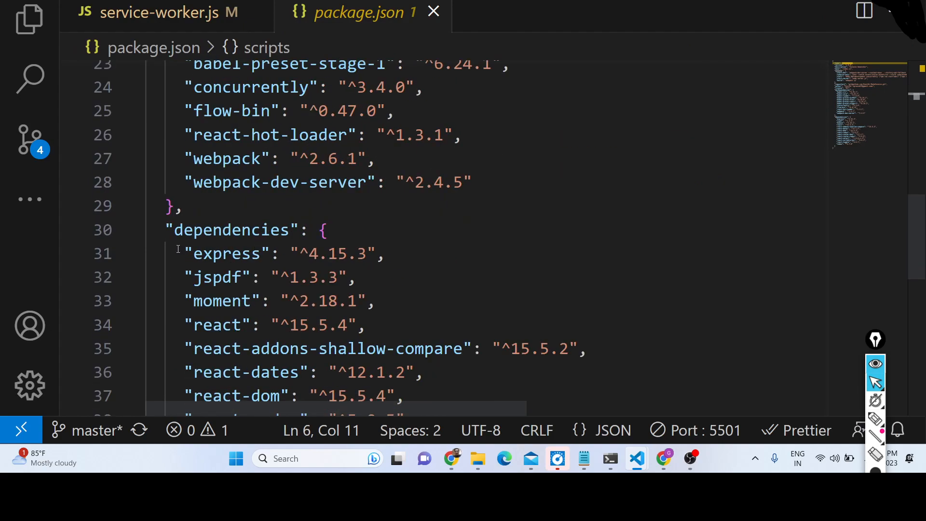
double_click(217, 278)
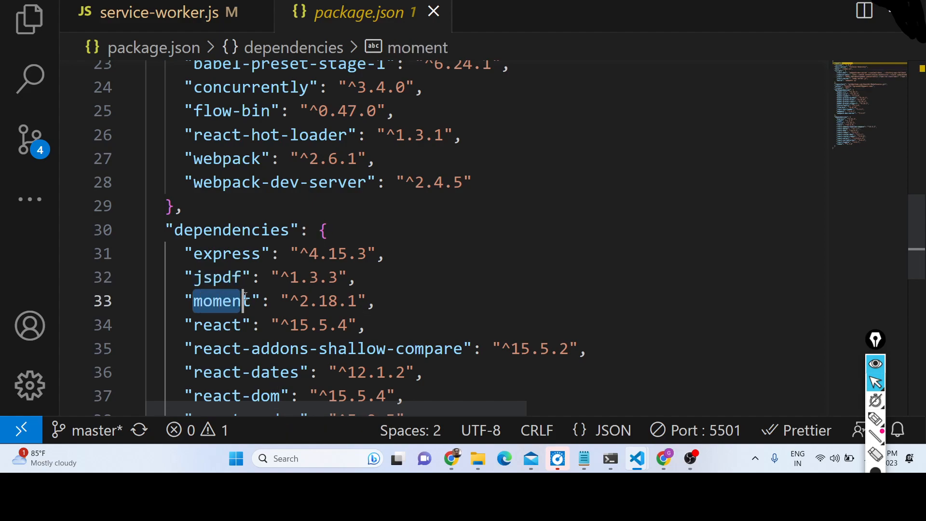
double_click(217, 277)
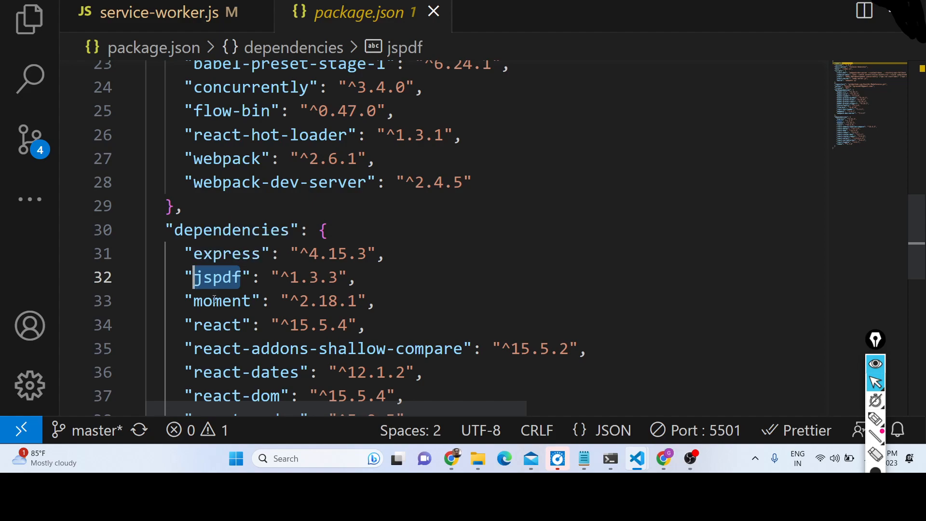
scroll(down, 3)
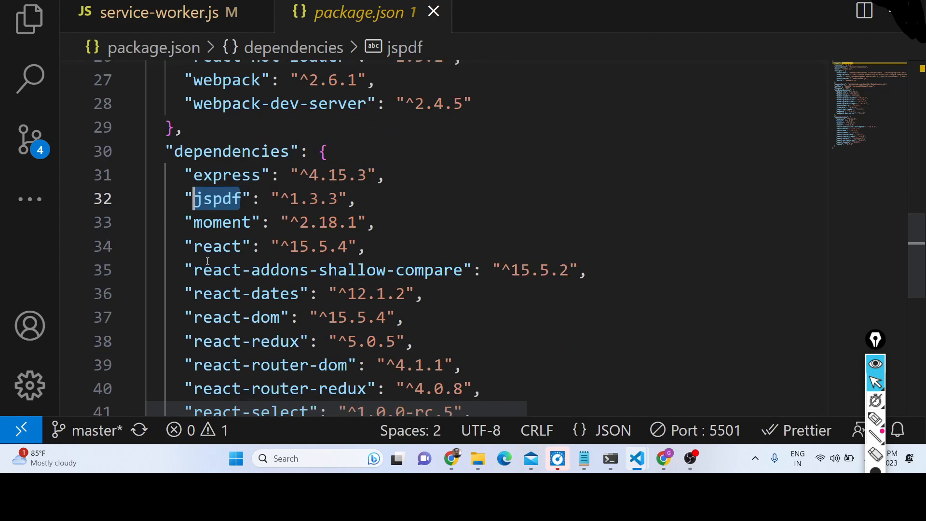
double_click(217, 246)
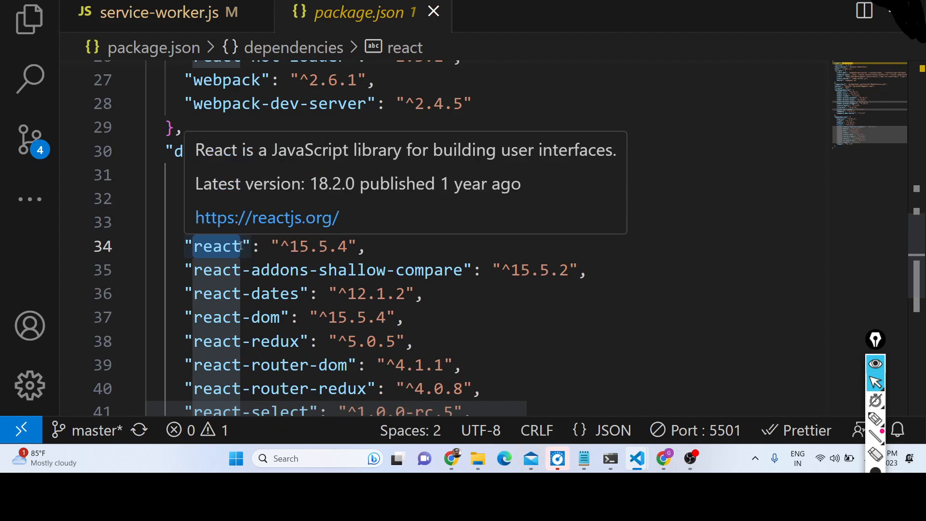
scroll(down, 3)
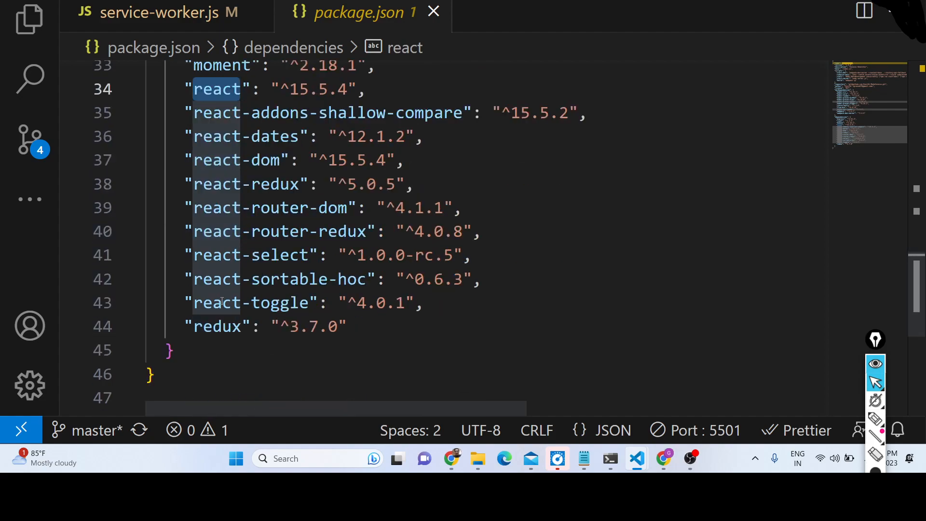
double_click(220, 326)
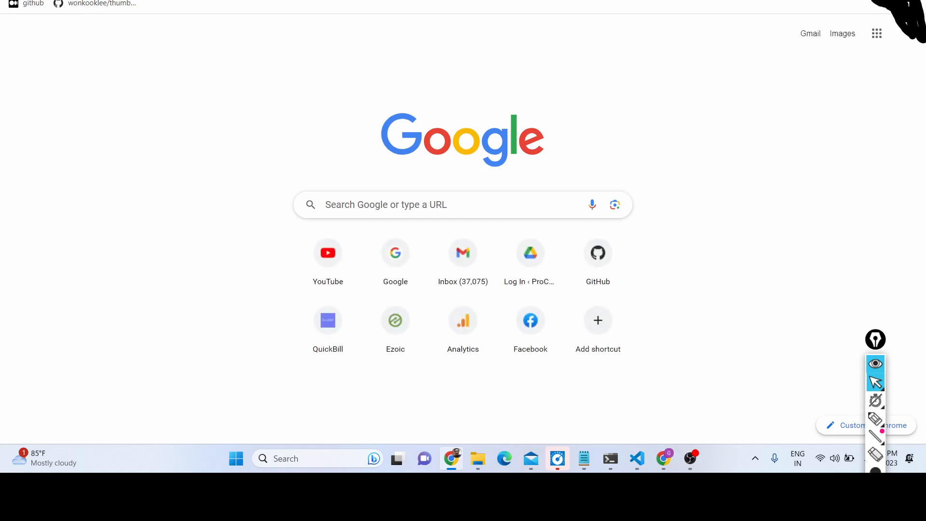
Step: Search Google for jspdf, read the parallax/jsPDF GitHub README and return to VS Code
text(jspdf)
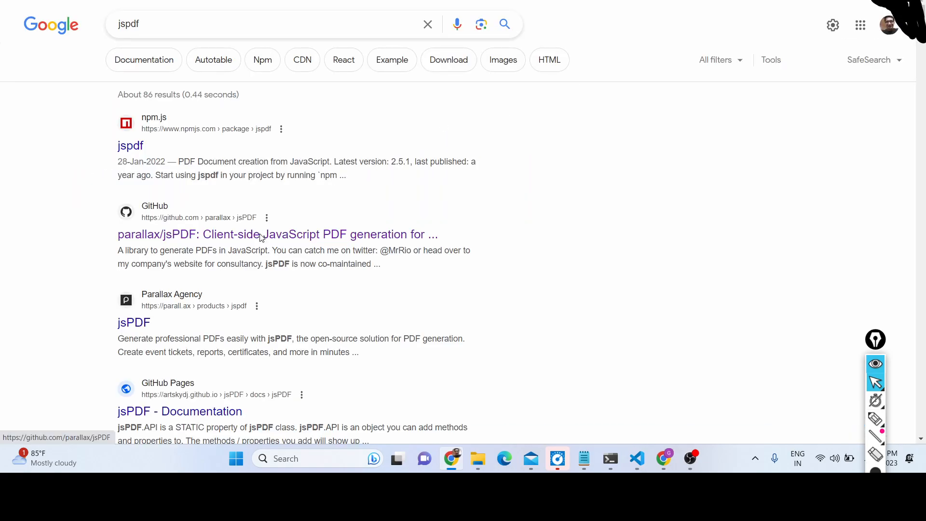
click(278, 233)
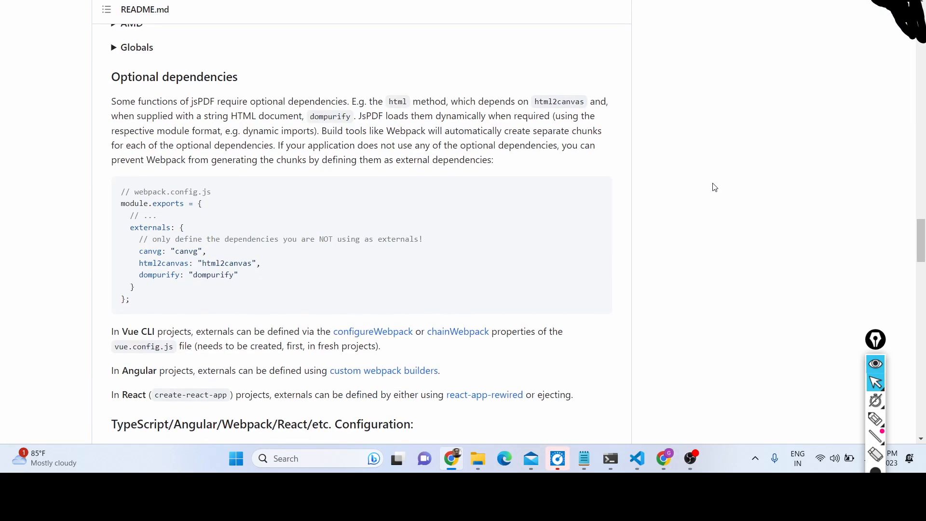
scroll(down, 3)
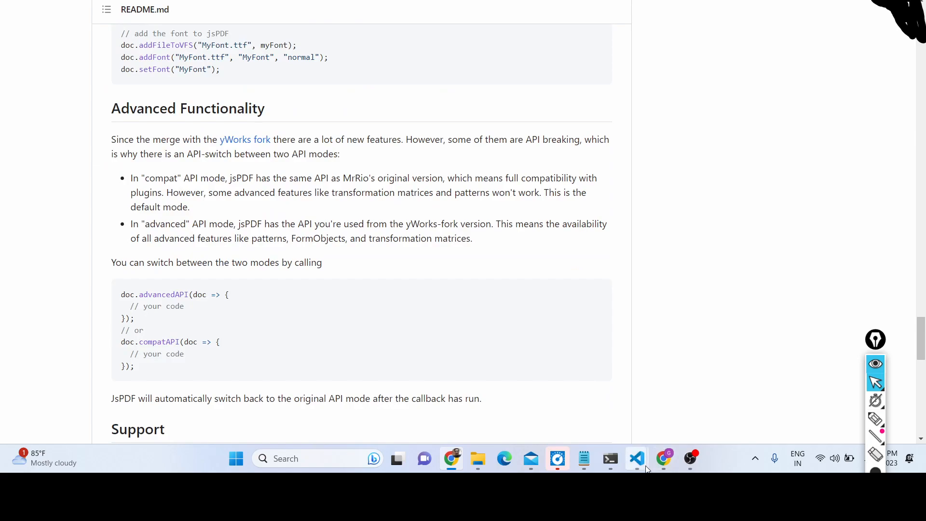
click(636, 459)
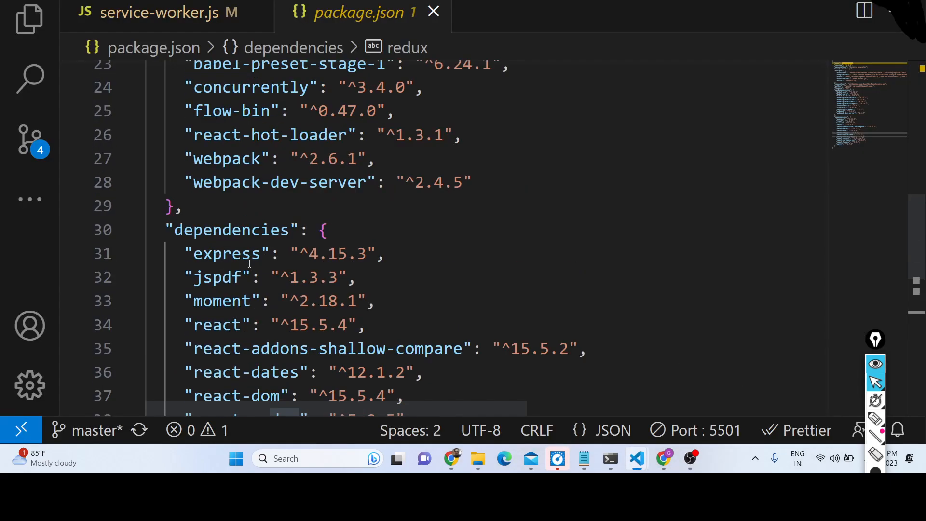
Step: Show the Explorer, move the npm terminal aside and expand the app reducers folder
click(29, 19)
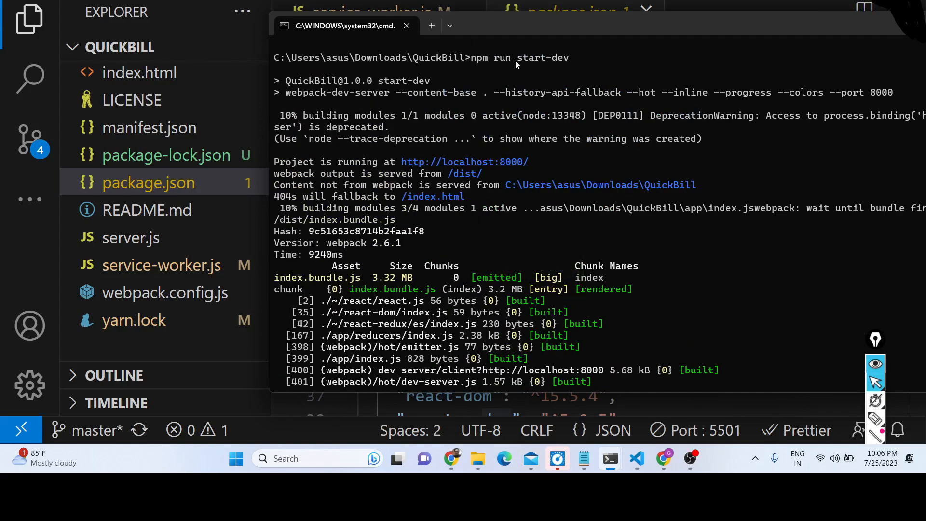
drag(471, 58, 570, 58)
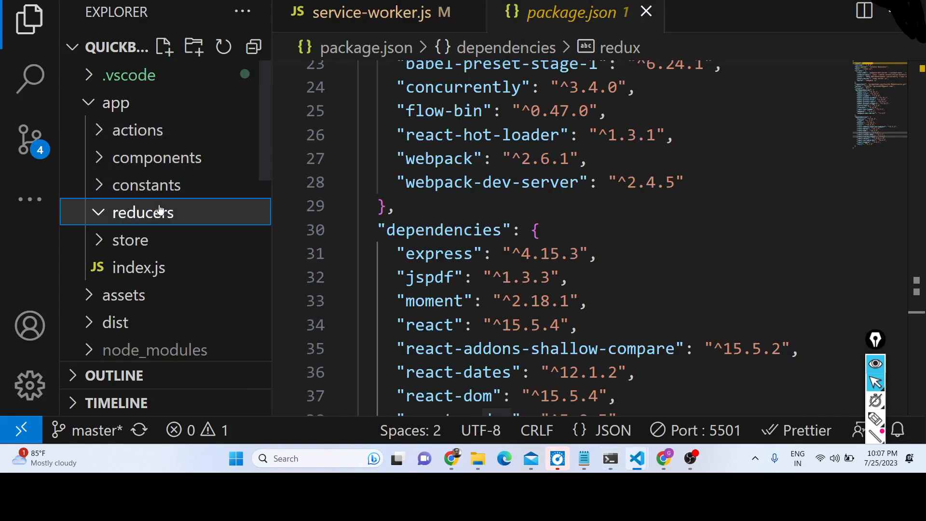
click(116, 102)
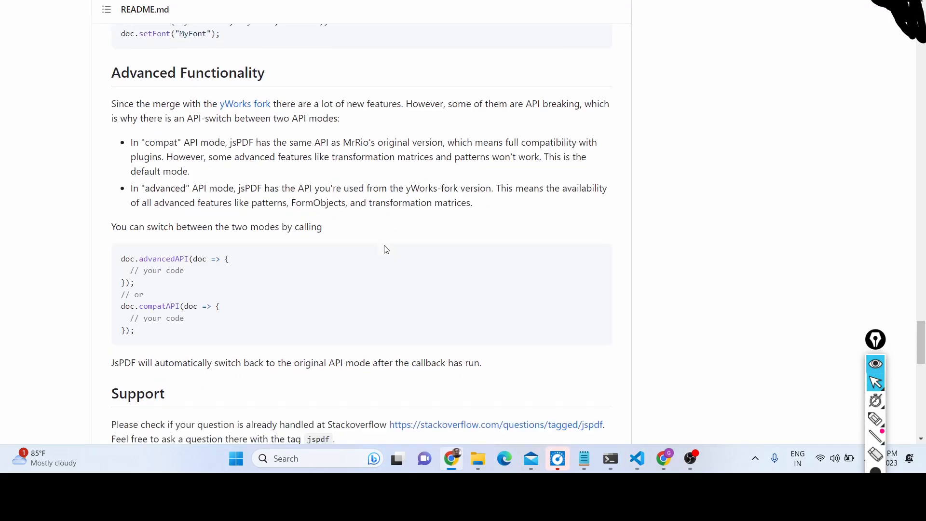
Step: Scroll the jsPDF README and the reopened download (1).pdf invoice
scroll(down, 3)
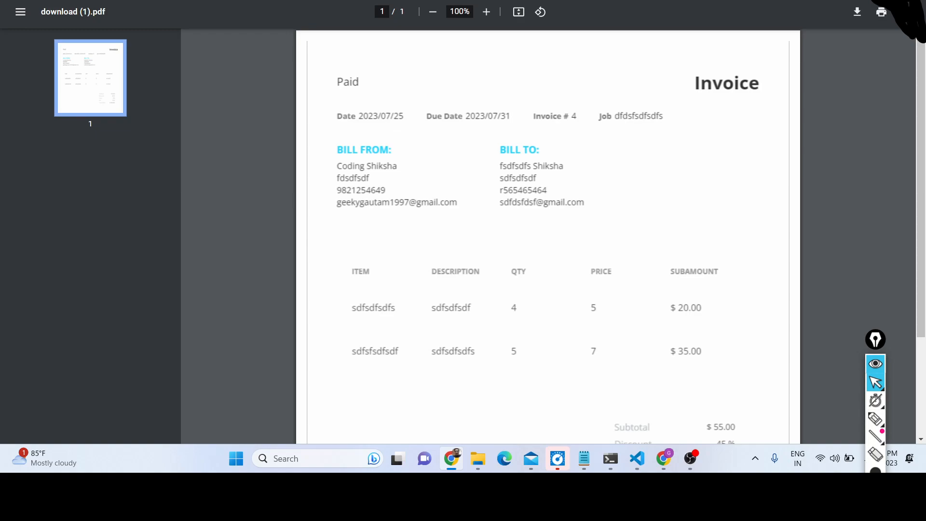
scroll(down, 3)
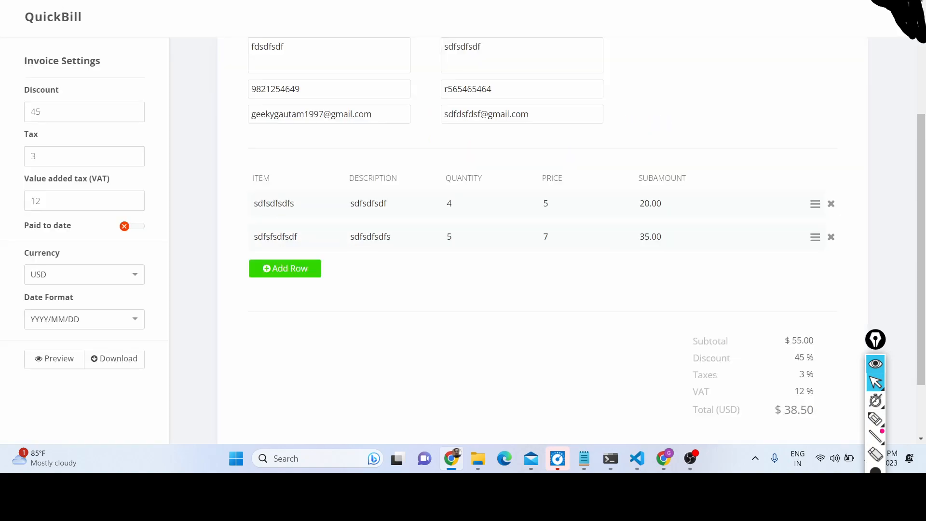
Step: Enter the text 'fdsdfsd' and 'sdffsdf' into the Discount and Tax fields and 45 in the third row
click(84, 112)
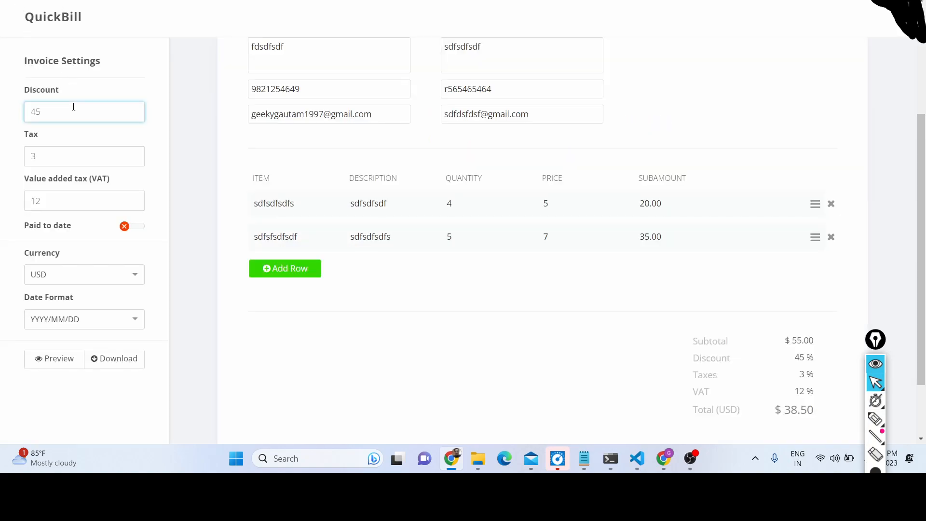
text(fdsdfsd)
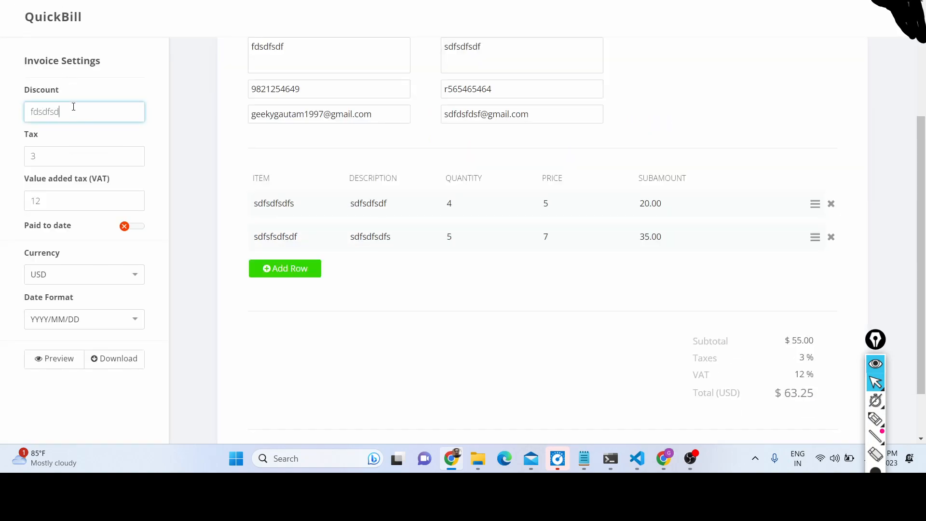
text(sdffsdf)
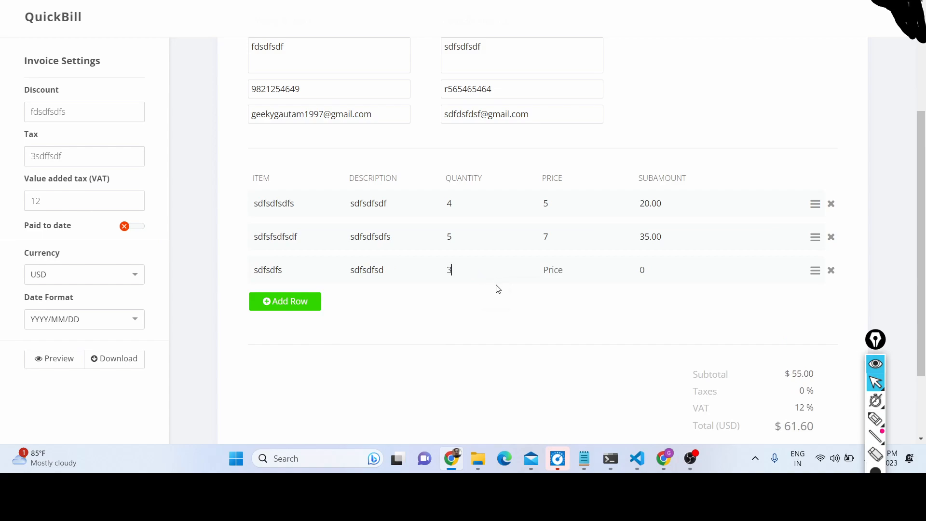
text(45)
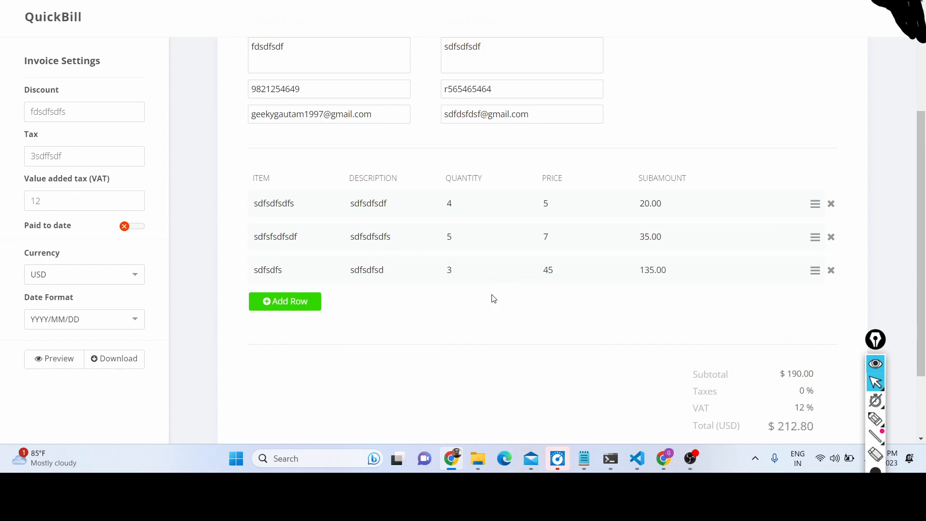
Step: Add a fourth item row and fill it in, keeping the subtotal at $190.00
click(285, 301)
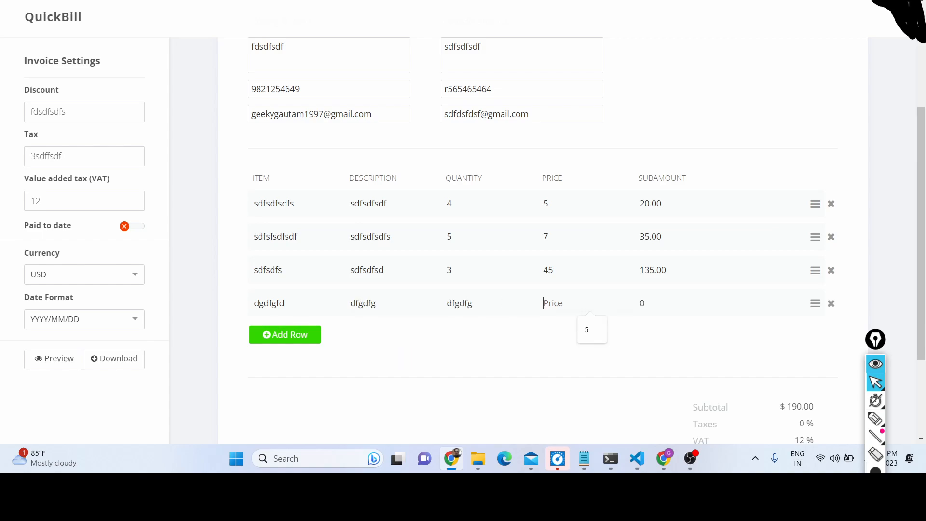
click(54, 359)
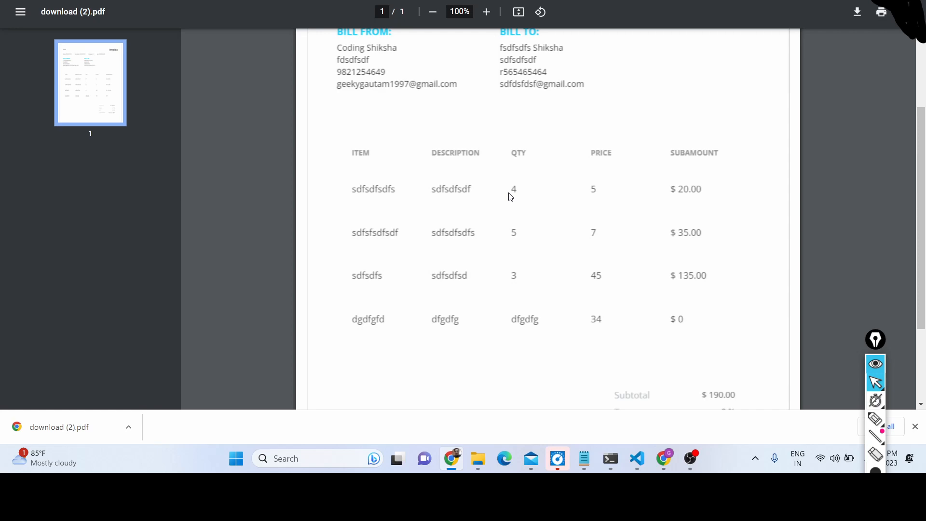
Step: Scroll through download (2).pdf to review the four-row invoice
scroll(up, 3)
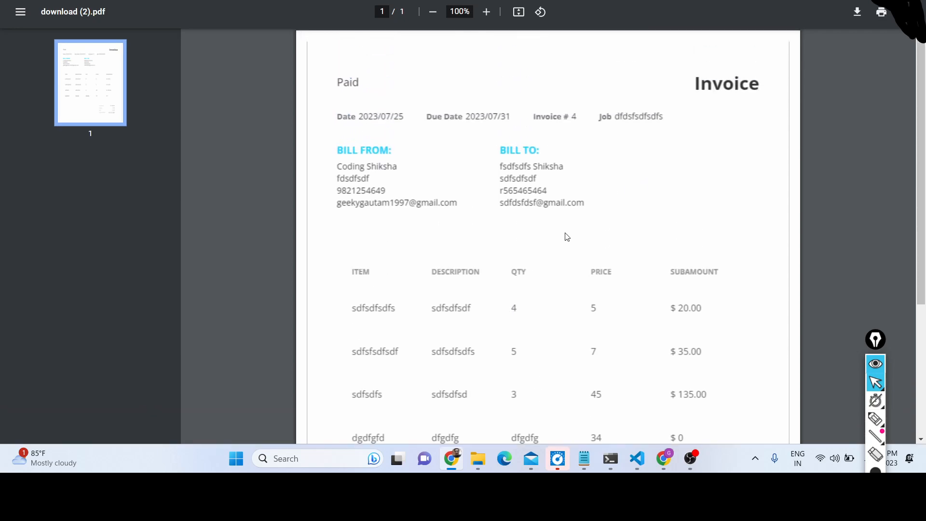